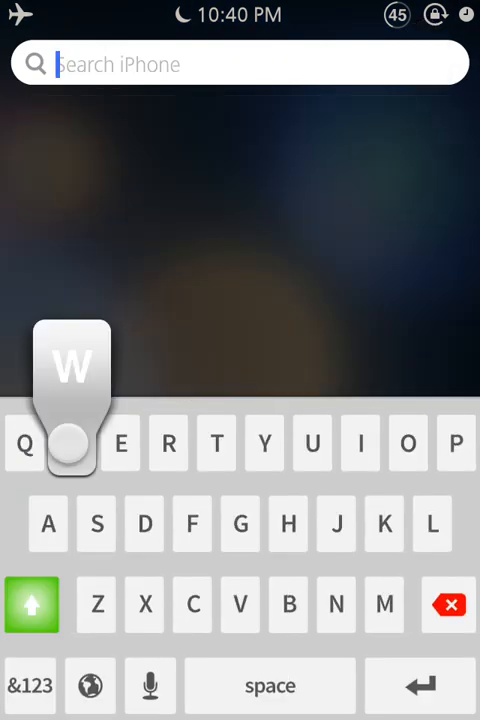
Find WinterBoard via Spotlight ('Winter') and bring up its installed themes list.
text(Winter)
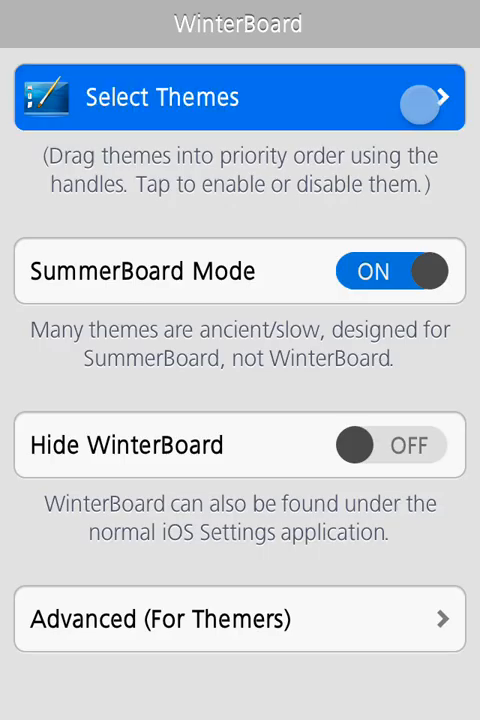
click(240, 96)
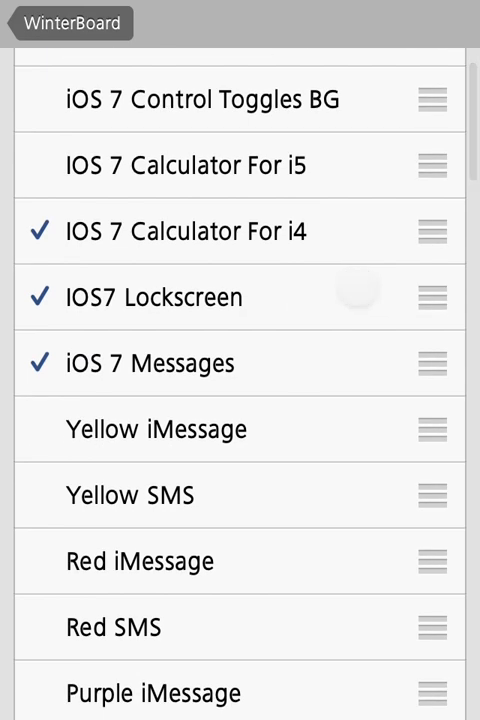
Scroll through the enabled themes (iOS 7 by bichko, FlatIcons UI, Transparent Dock, FlatWeather), then return to the home screen.
scroll(down, 3)
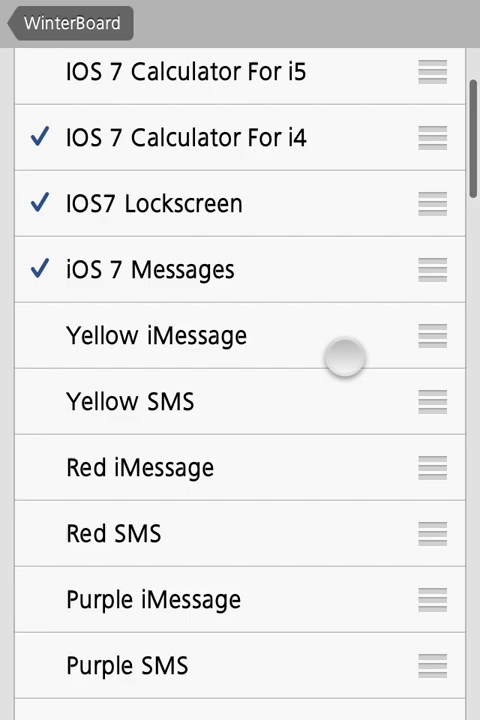
scroll(down, 3)
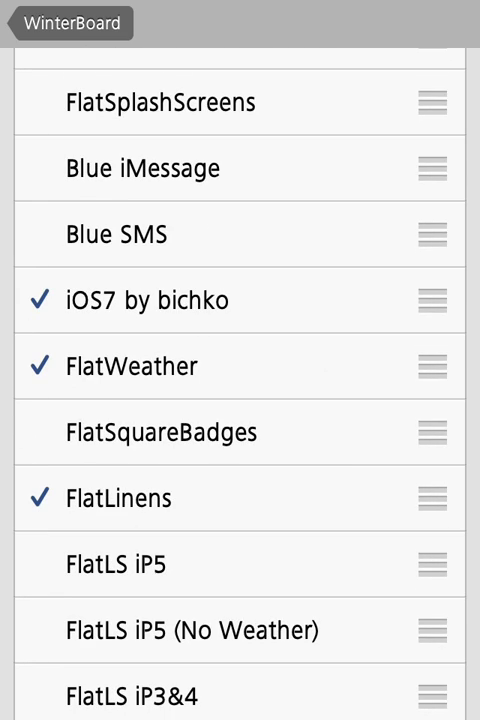
scroll(down, 3)
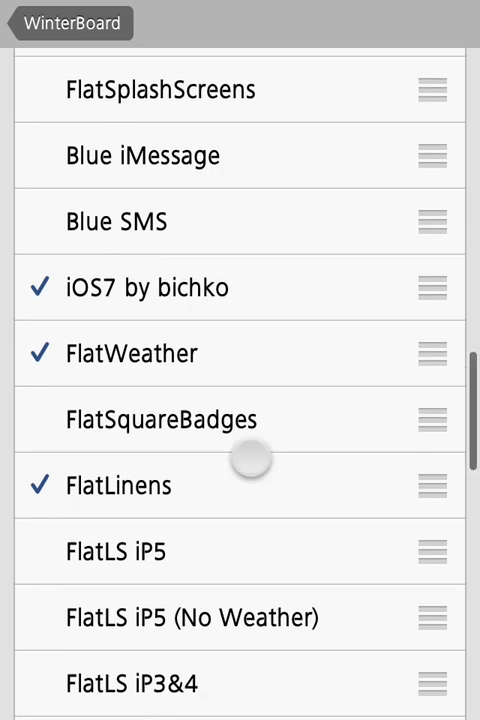
scroll(down, 3)
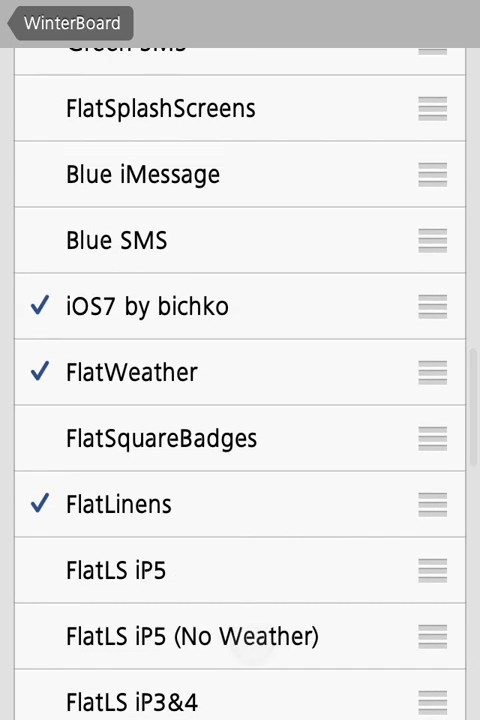
scroll(down, 3)
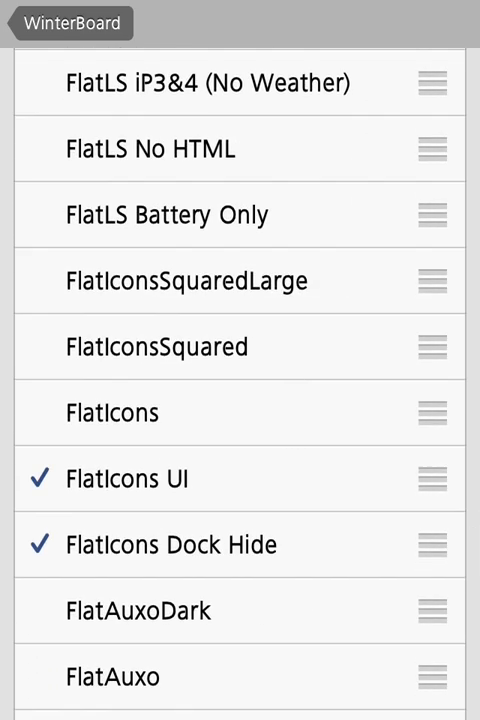
scroll(down, 3)
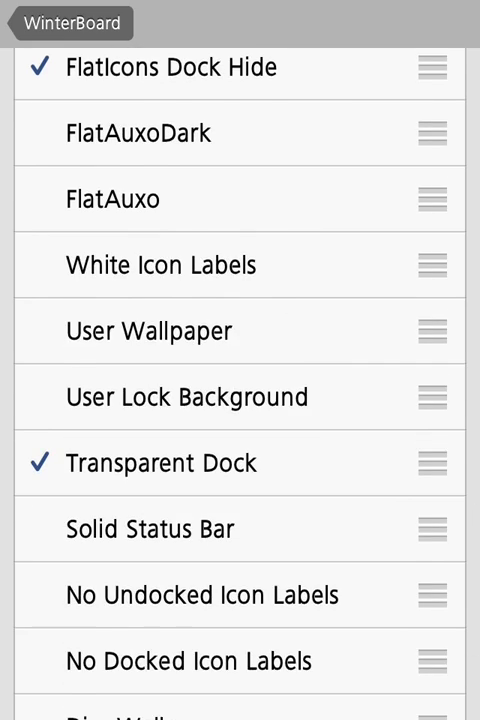
scroll(down, 3)
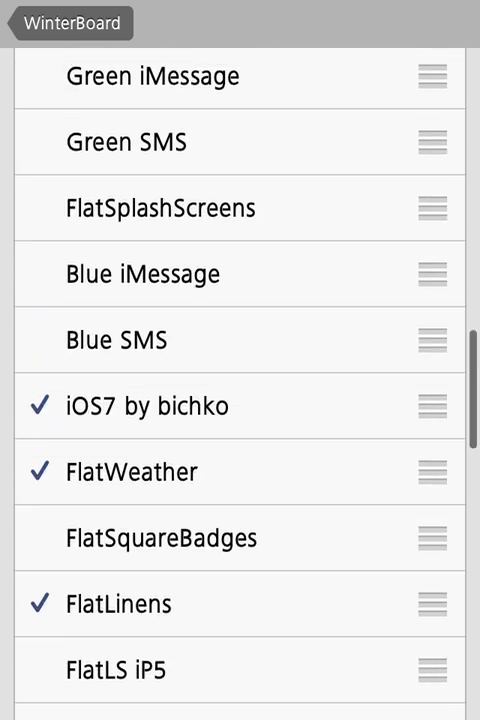
scroll(down, 3)
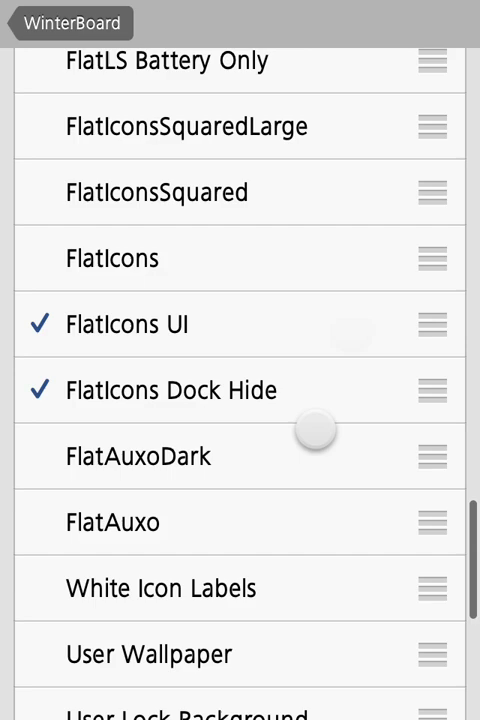
scroll(down, 3)
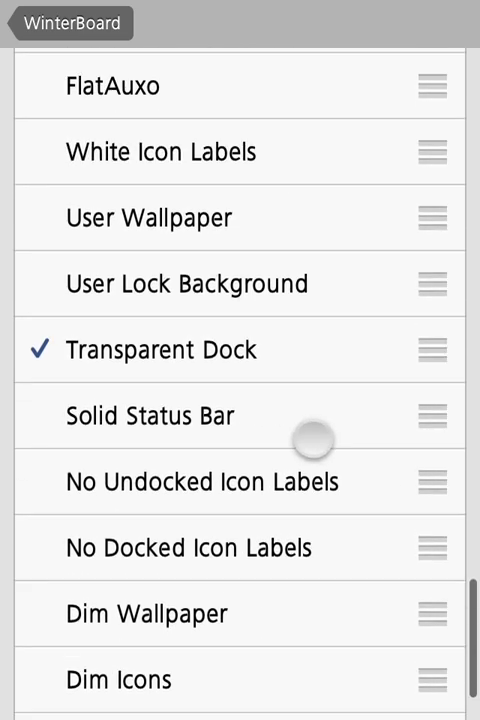
scroll(up, 3)
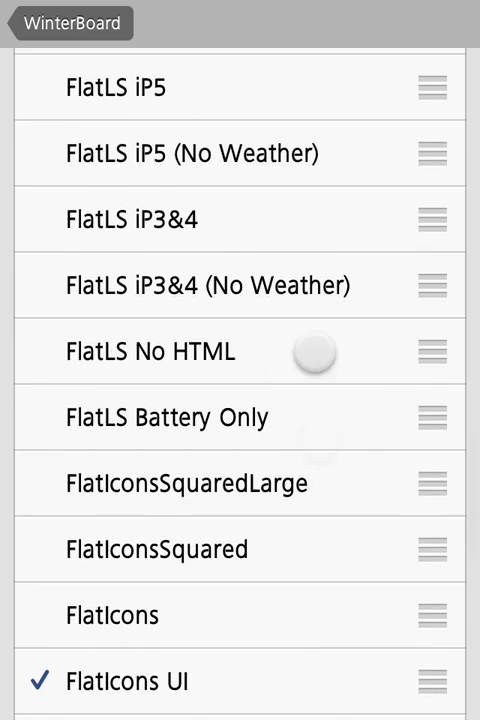
scroll(down, 3)
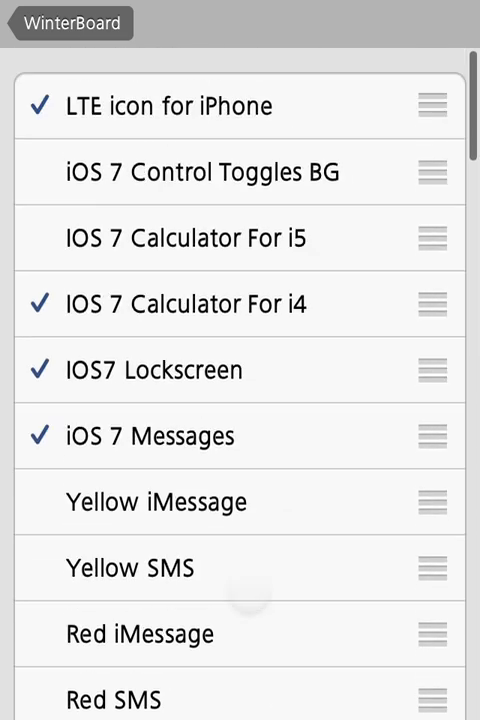
click(70, 24)
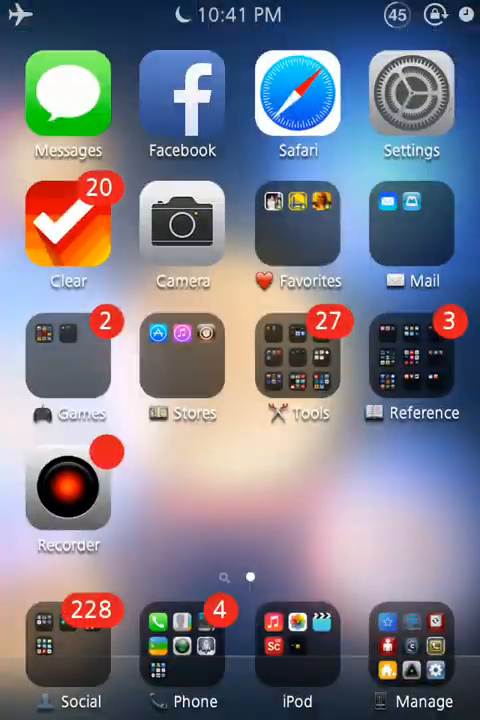
Go into Settings and scroll down to the Cydia section of tweak preferences.
click(412, 100)
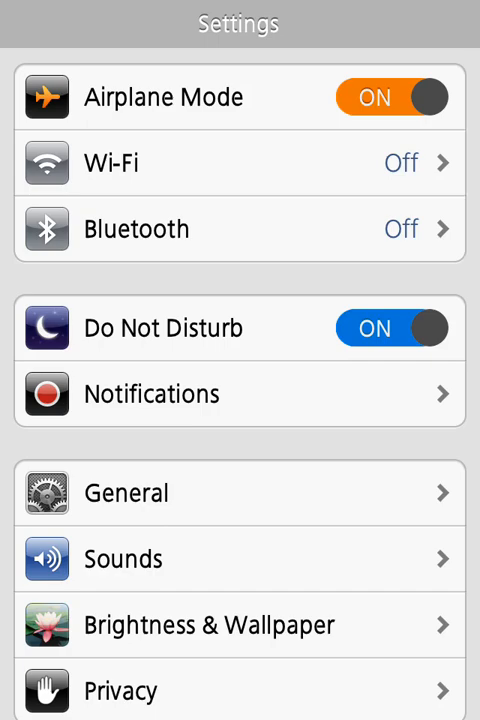
scroll(down, 3)
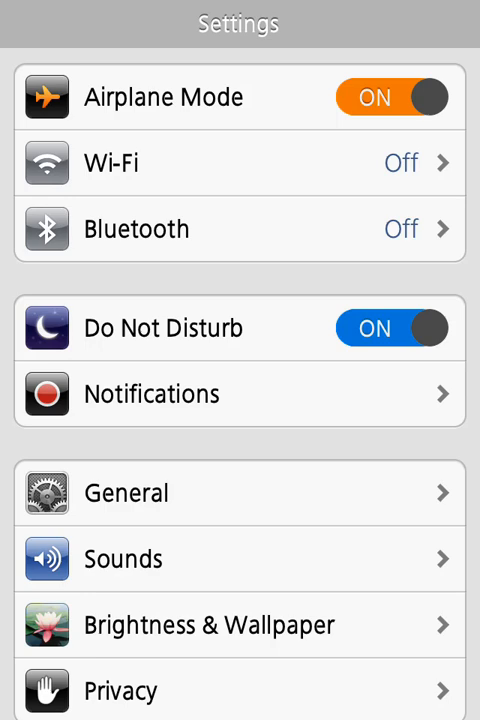
scroll(down, 3)
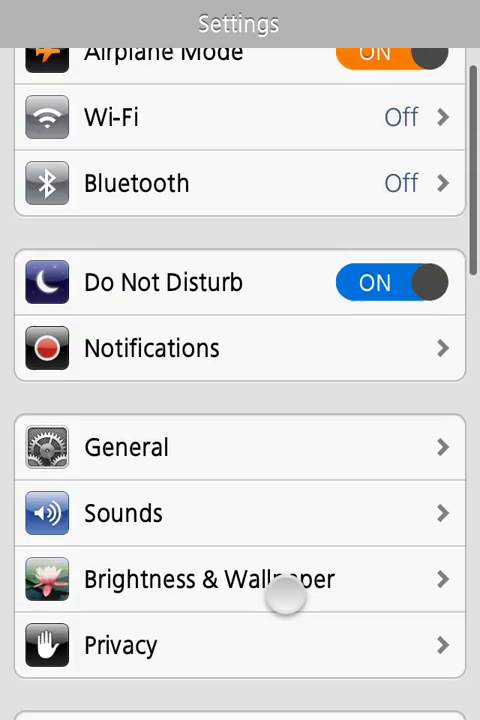
scroll(down, 3)
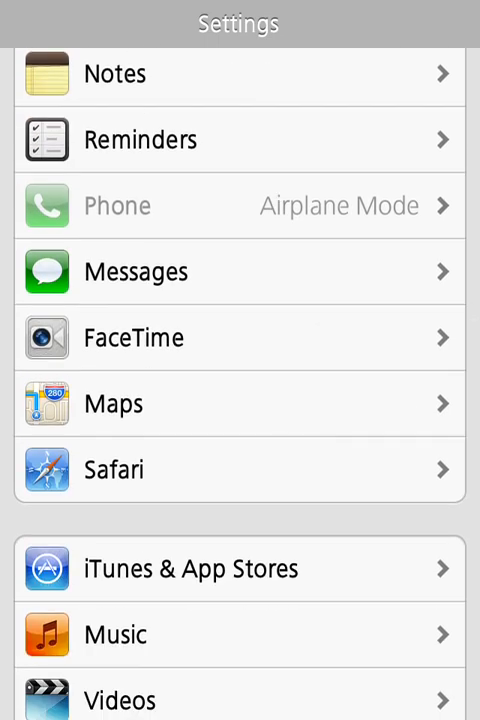
scroll(down, 3)
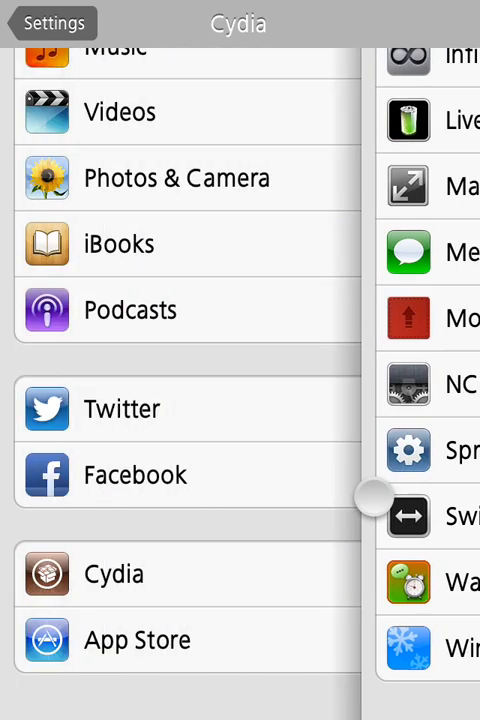
Swipe back to Settings, send a test text in Messages and dismiss the Airplane Mode alert.
drag(364, 500, 364, 450)
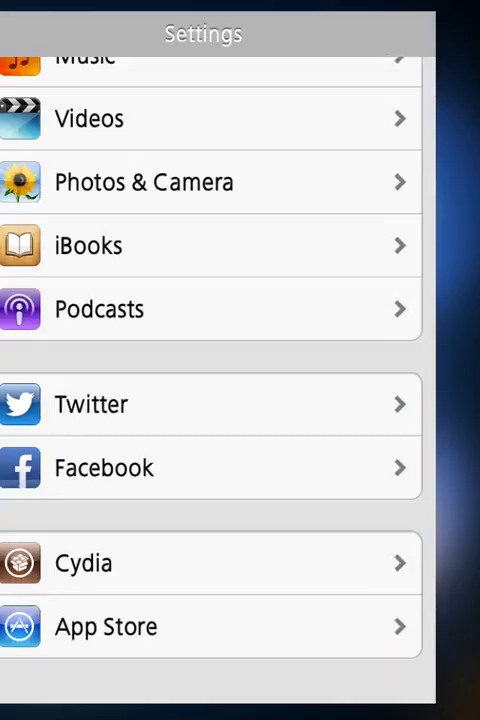
key(home)
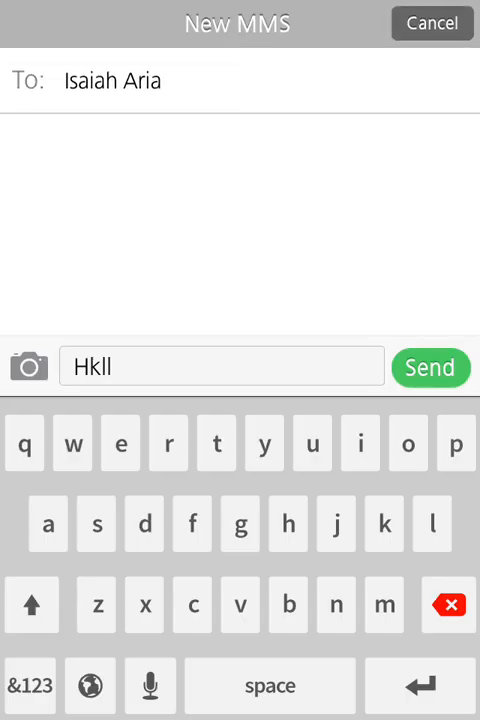
click(430, 368)
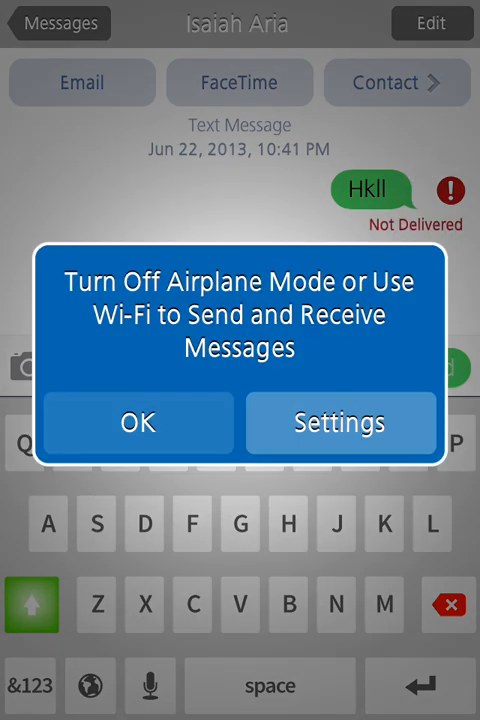
click(136, 422)
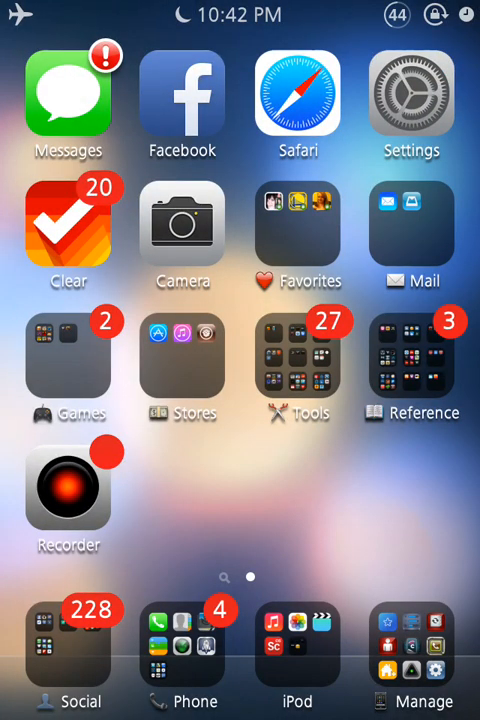
click(412, 100)
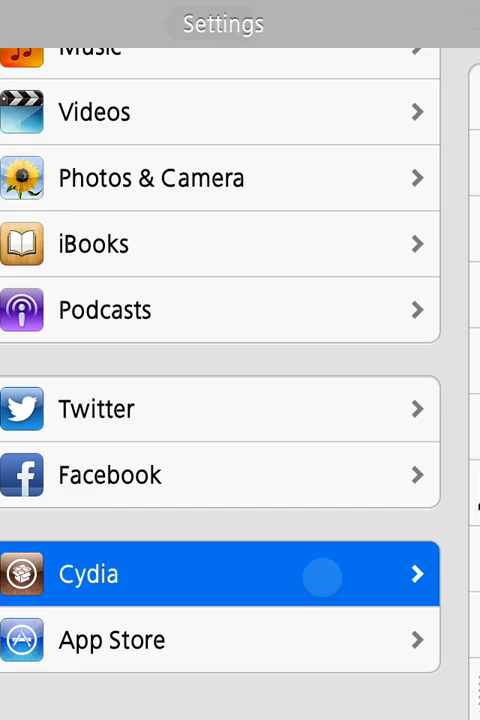
click(220, 574)
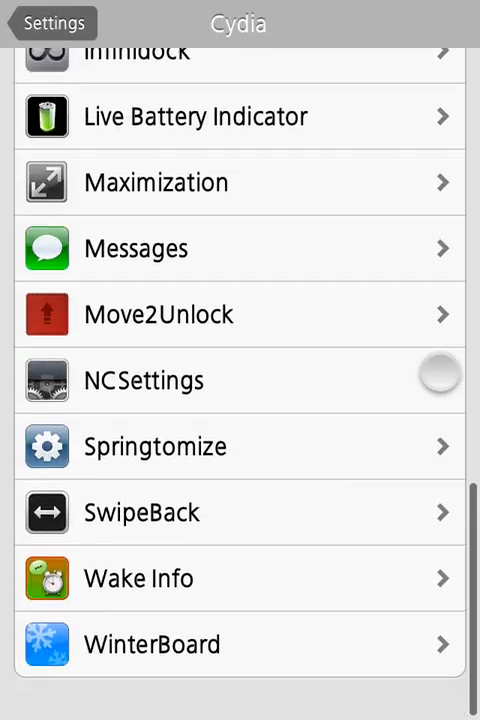
click(142, 512)
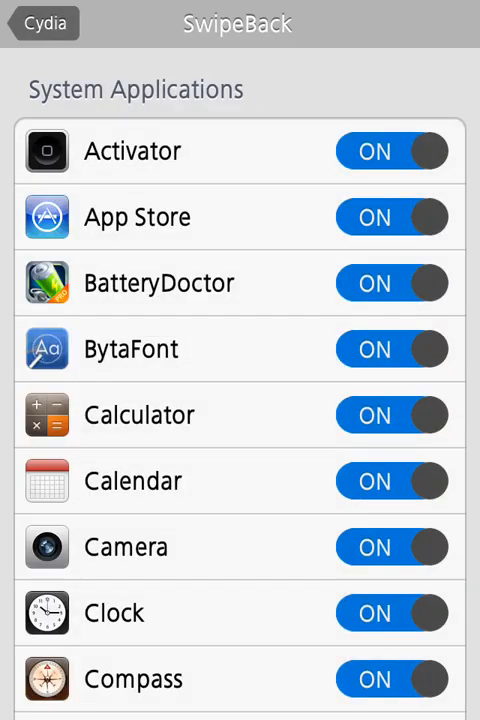
scroll(down, 3)
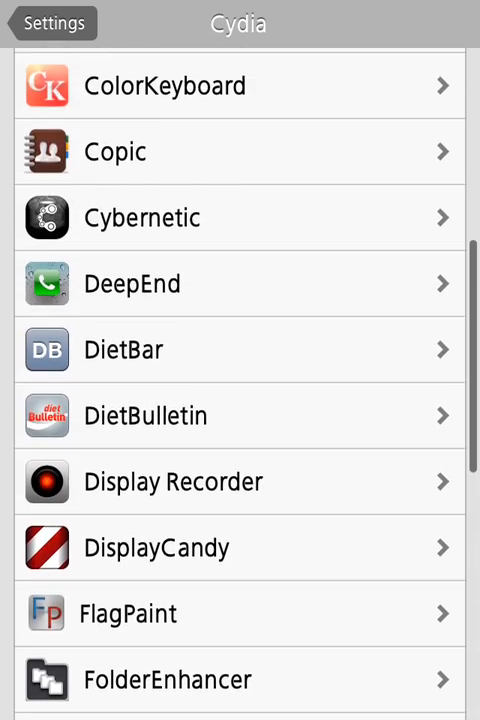
scroll(down, 3)
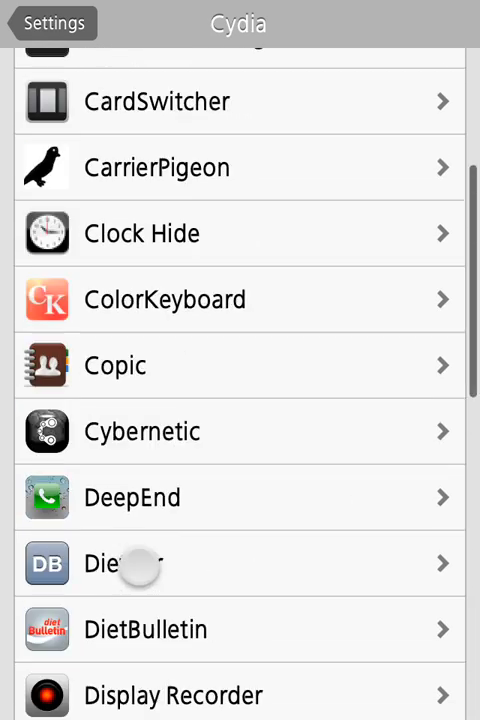
key(home)
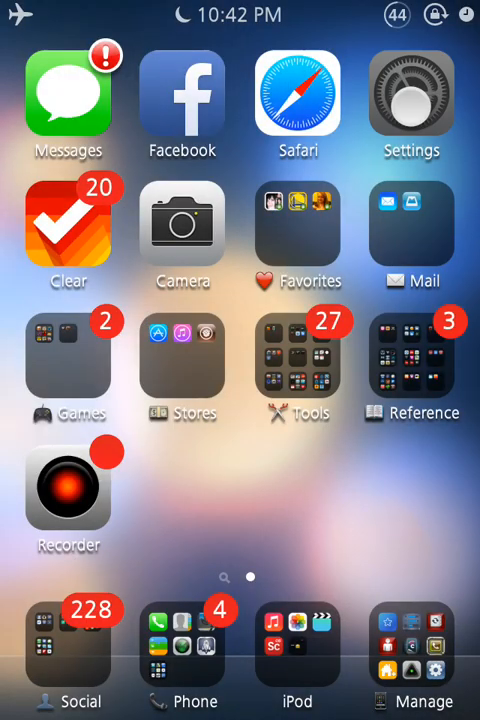
Reopen Settings' Cydia tweaks, then switch to the Messages conversation with the undelivered test text.
click(412, 96)
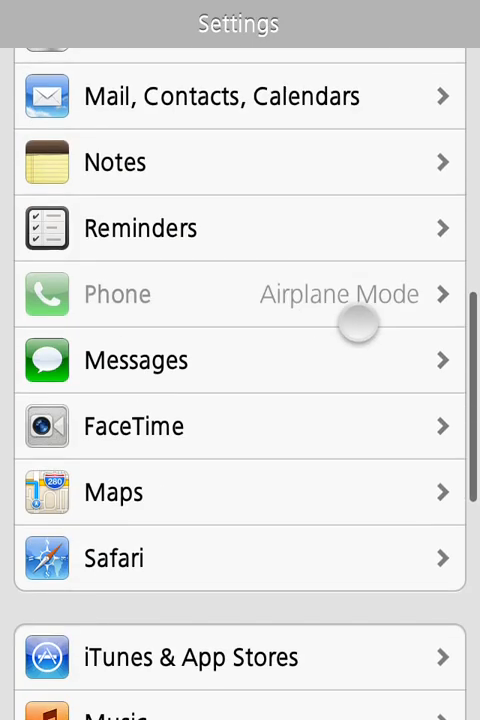
scroll(down, 3)
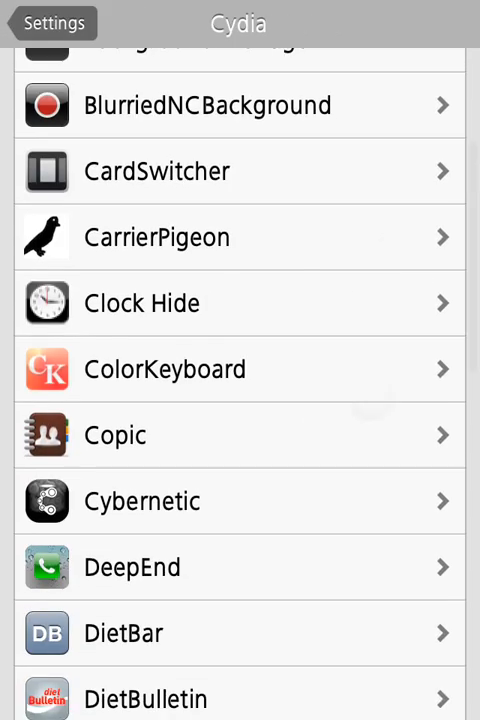
click(164, 368)
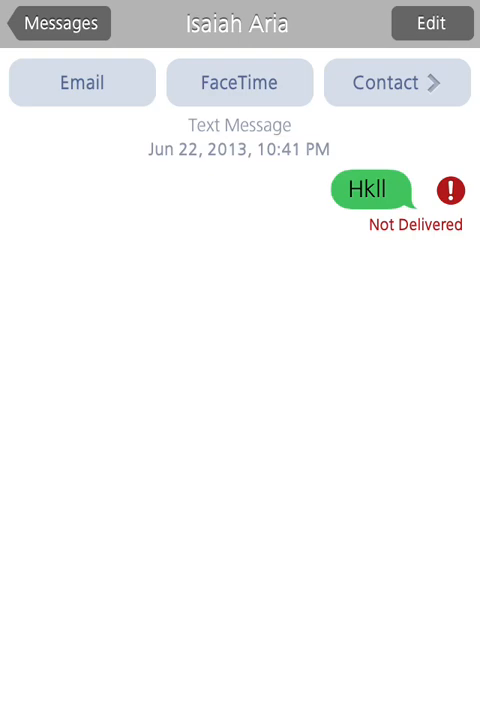
Back out to the conversation list and head to DeepEnd in Settings' Cydia section.
click(62, 22)
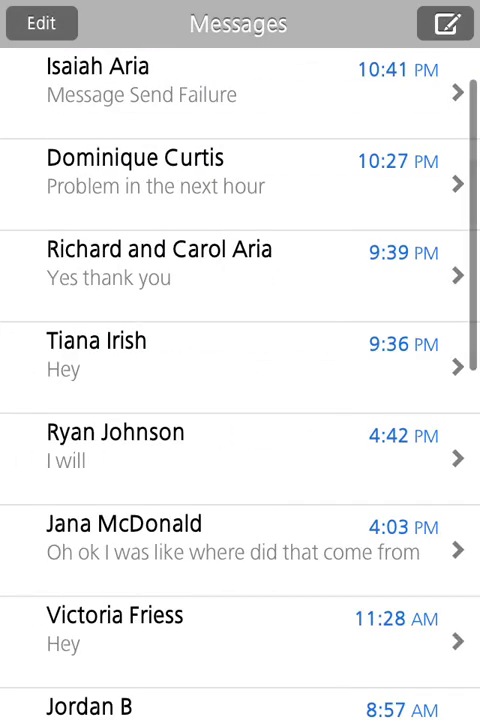
click(240, 80)
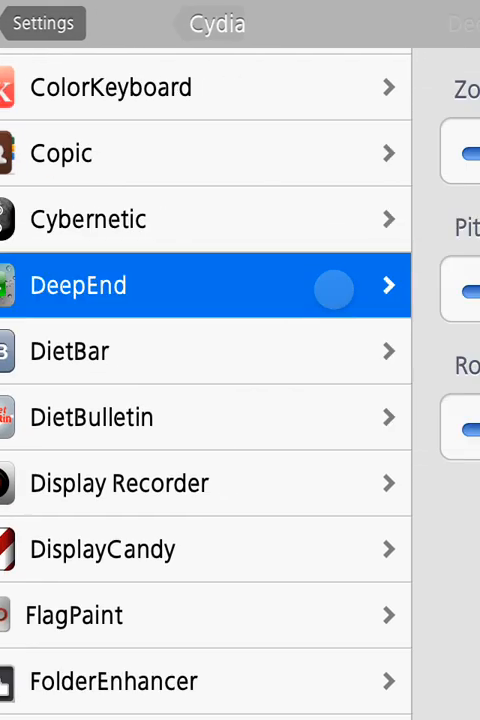
Review a DeepEnd option before returning to the SpringBoard.
click(200, 288)
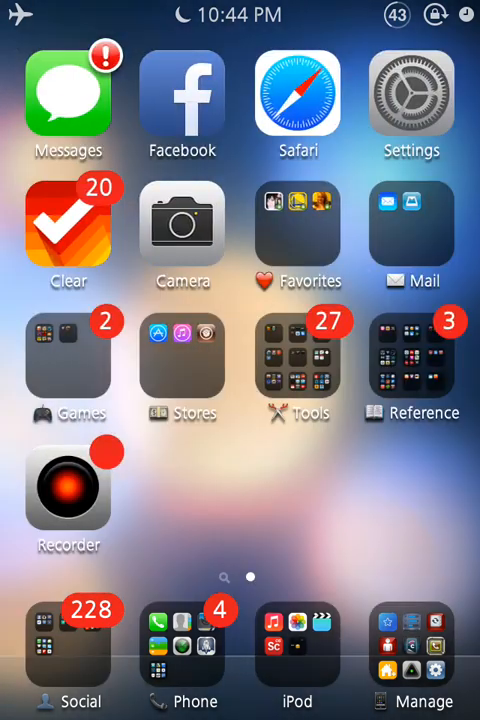
Open the Phone folder in the dock showing Contacts, Passbook, Find iPhone and Tweaks.
click(296, 644)
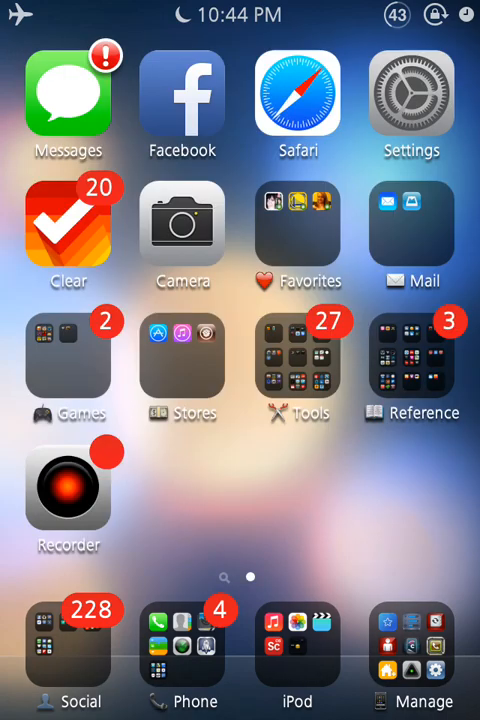
click(424, 356)
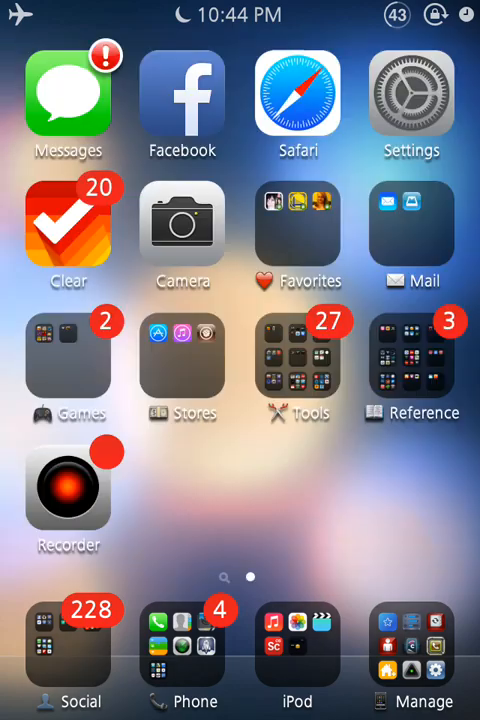
click(412, 356)
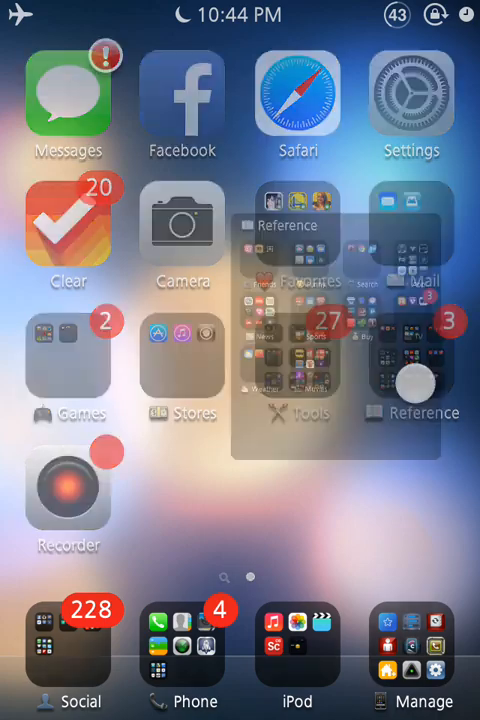
click(296, 412)
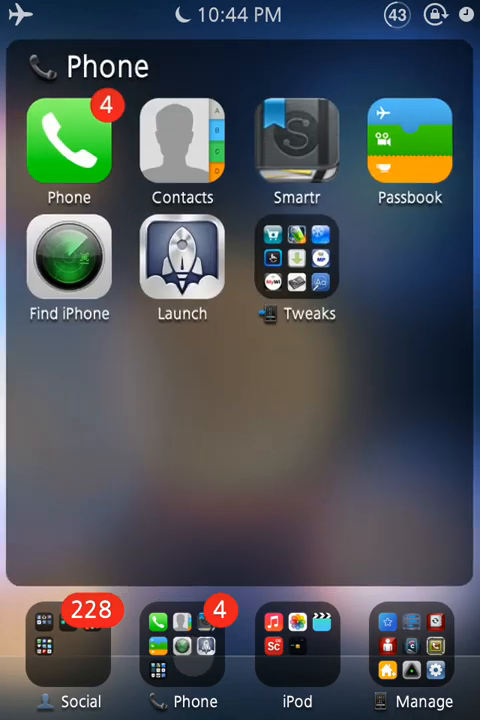
scroll(left, 3)
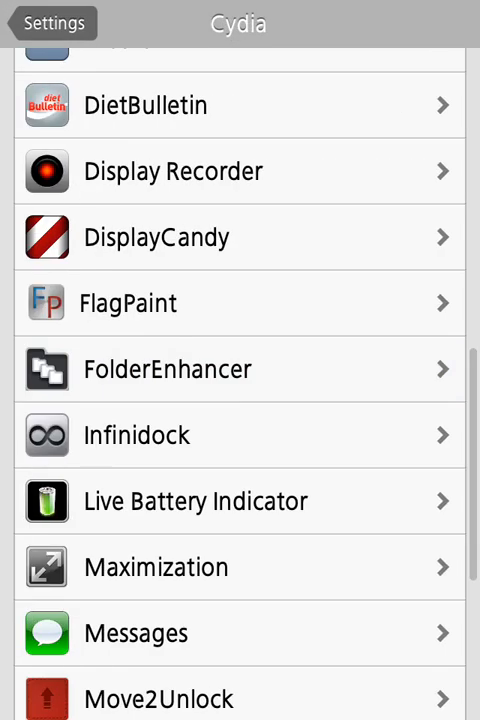
Scroll the Cydia tweak preferences list starting from Abstergo and Activator.
scroll(down, 3)
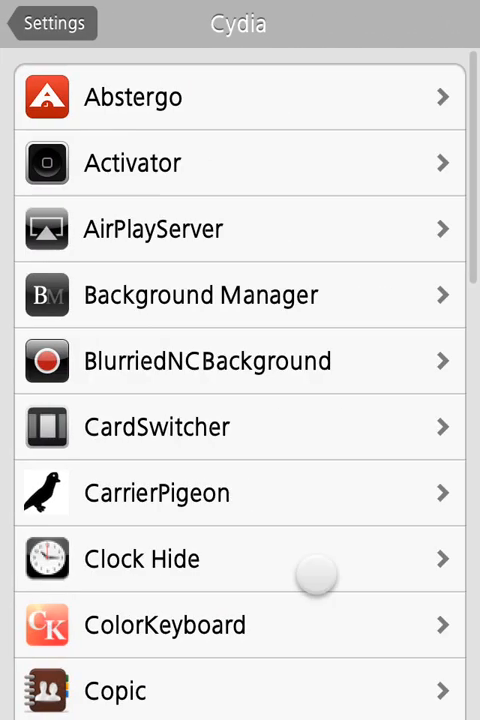
scroll(up, 3)
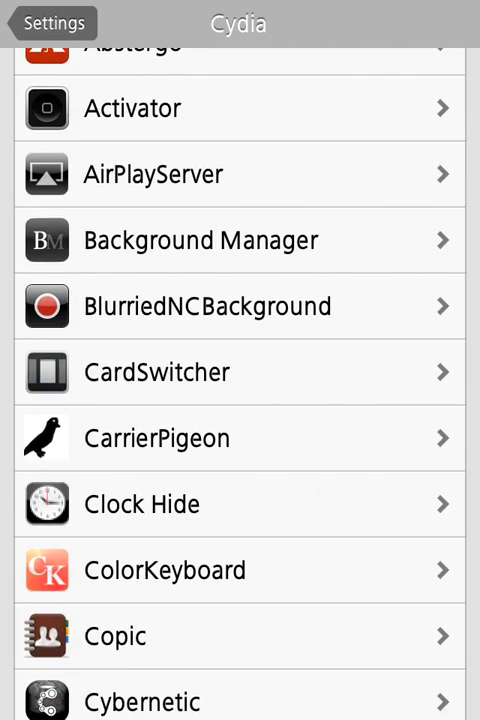
key(home)
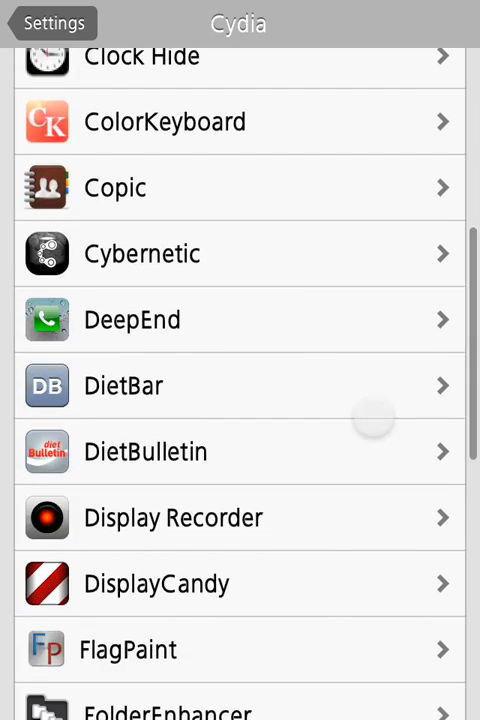
Scroll to the bottom of the Cydia list and open NCSettings with its iOS 7 Control Toggles theme.
scroll(down, 3)
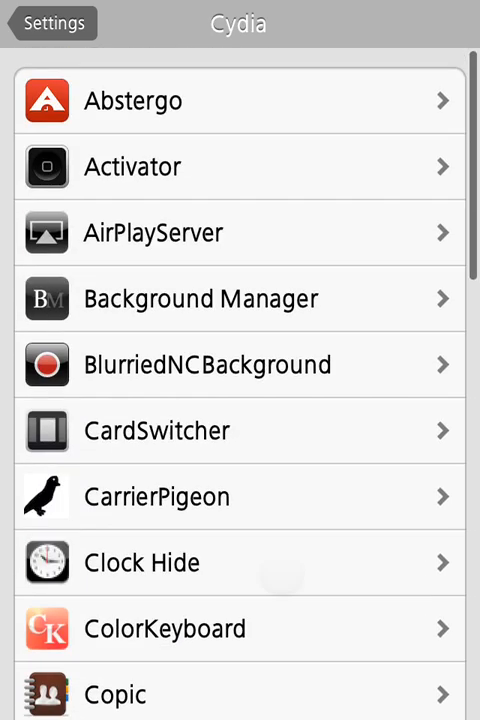
scroll(down, 3)
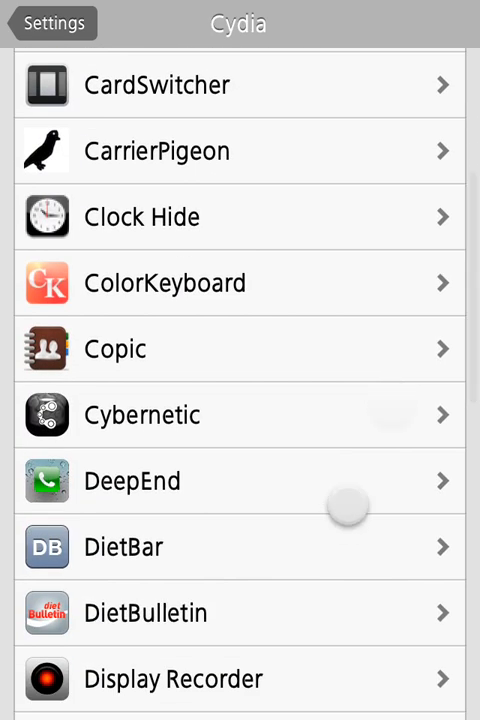
scroll(down, 3)
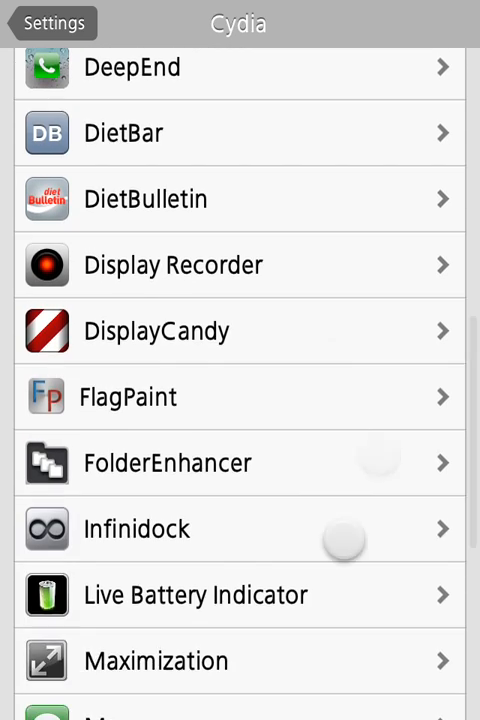
scroll(down, 3)
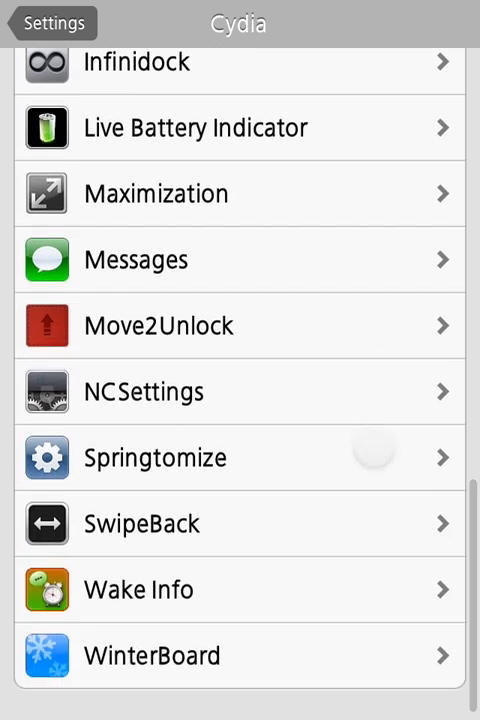
click(144, 390)
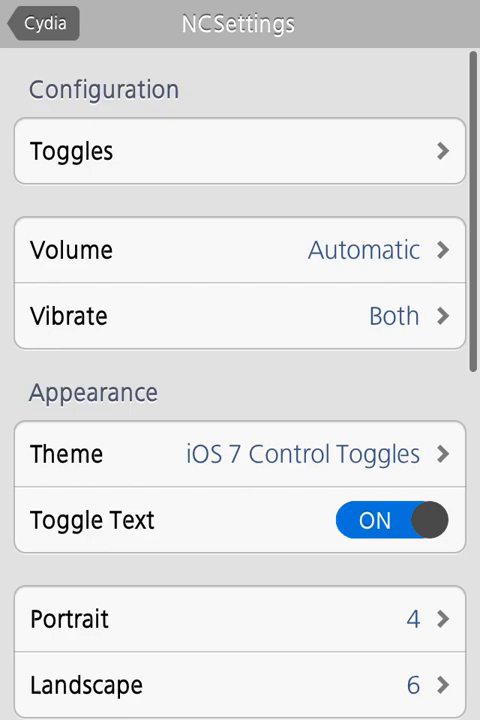
click(240, 452)
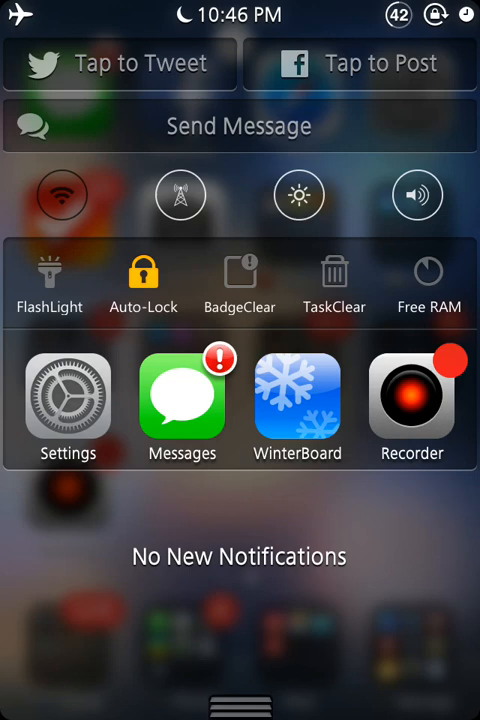
scroll(left, 3)
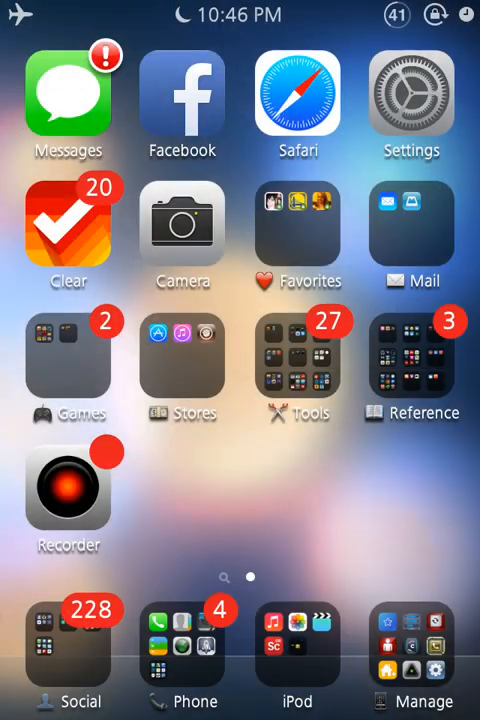
Start swiping the first home screen page toward Spotlight search.
click(412, 106)
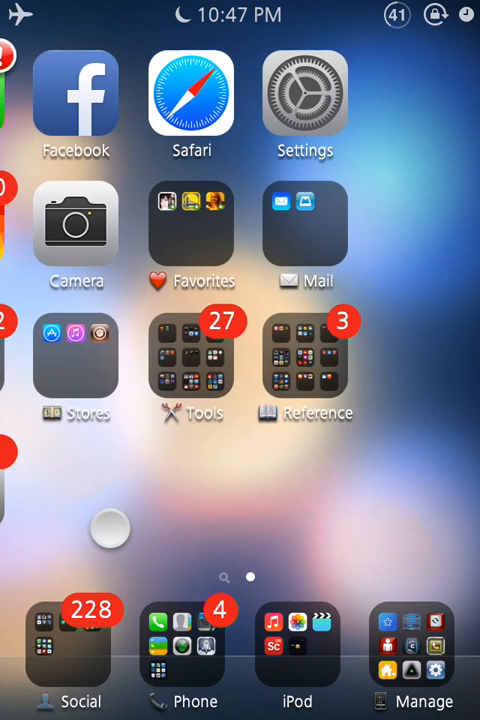
Search Spotlight for 'Winter' and 'y', surfacing tweaks like BytaFont, then switch to Display Recorder.
text(Winter)
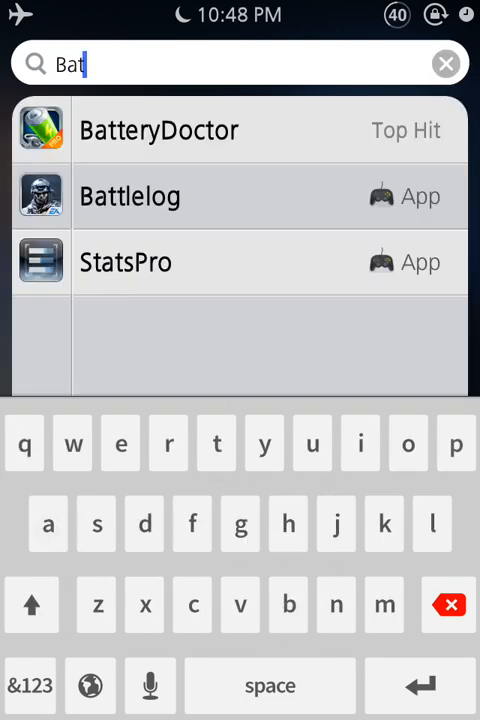
text(y)
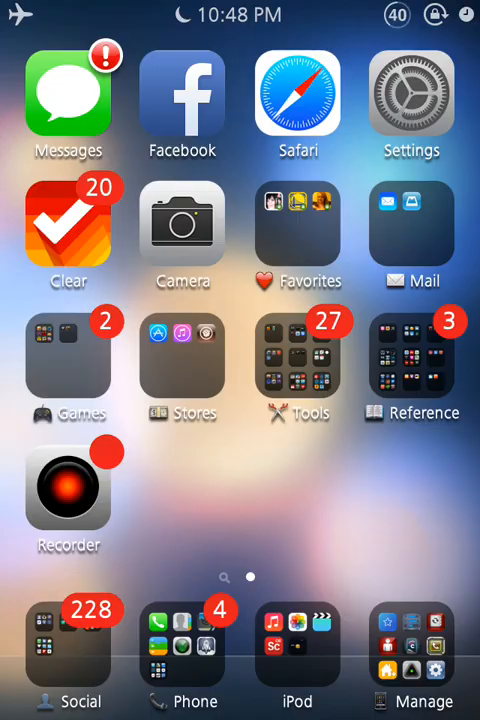
click(68, 96)
text(a)
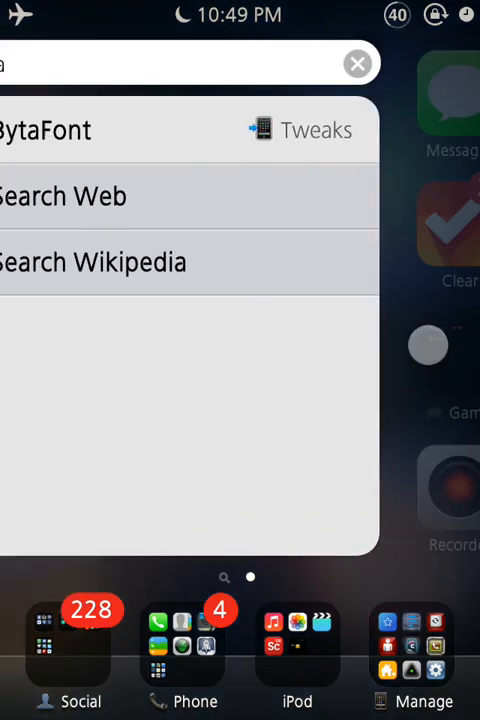
click(356, 62)
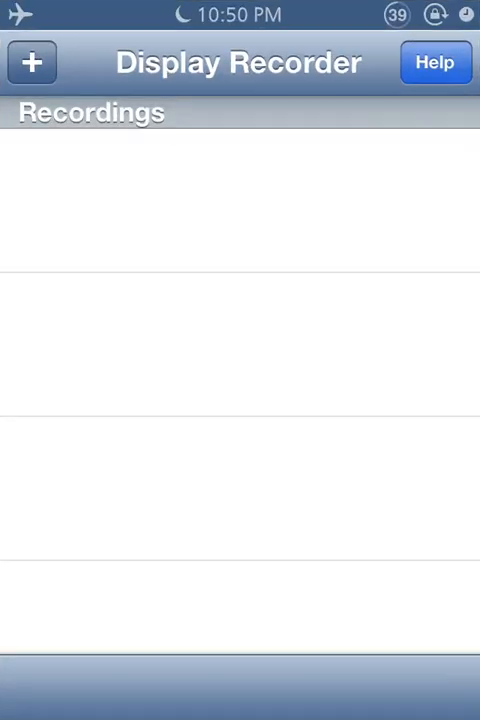
Bring up the Stop Recording sheet for the in-progress screen recording.
click(32, 62)
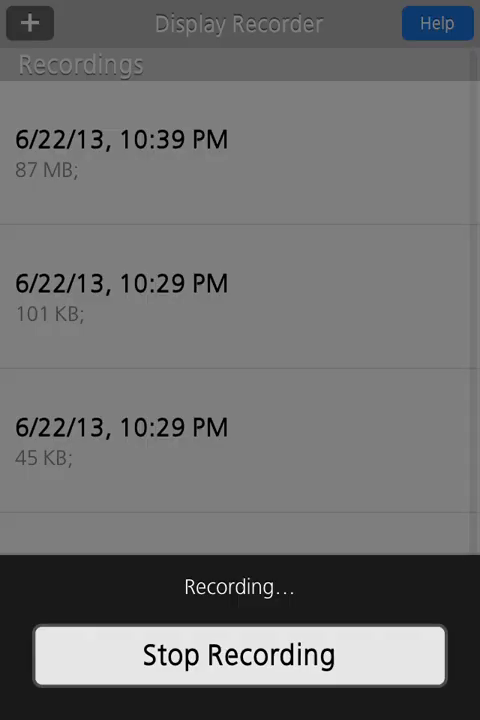